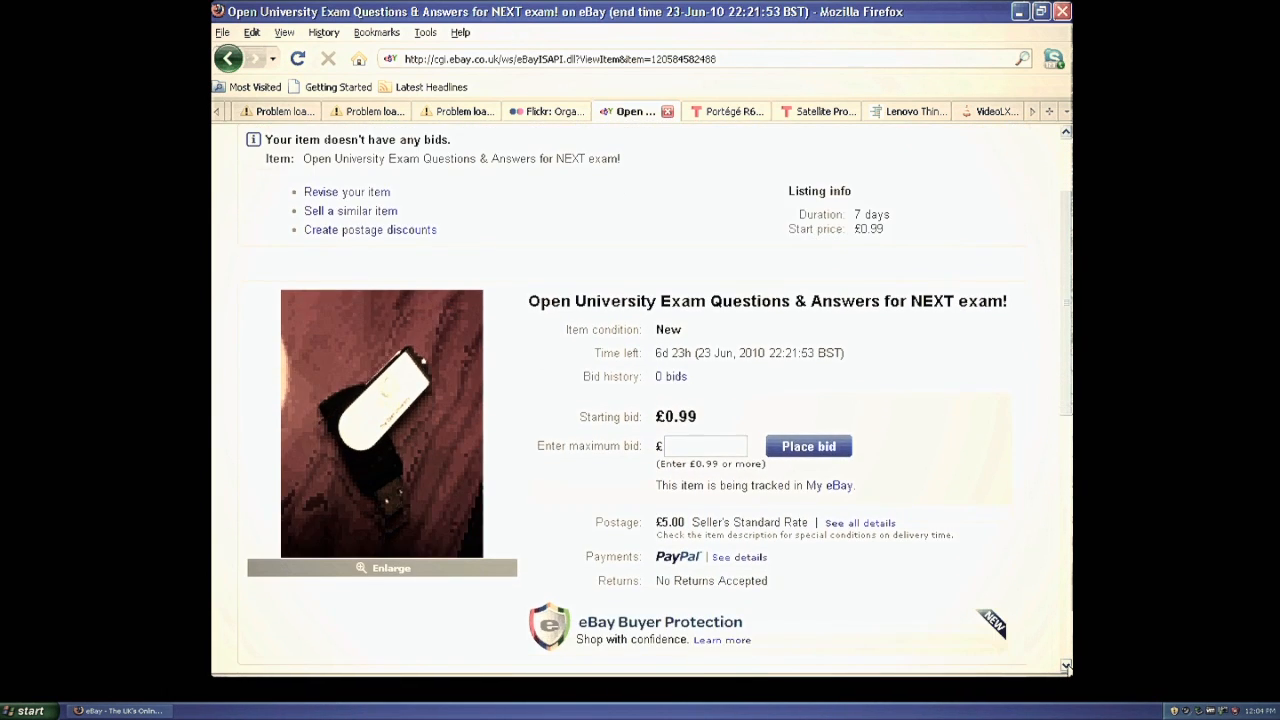
scroll(down, 3)
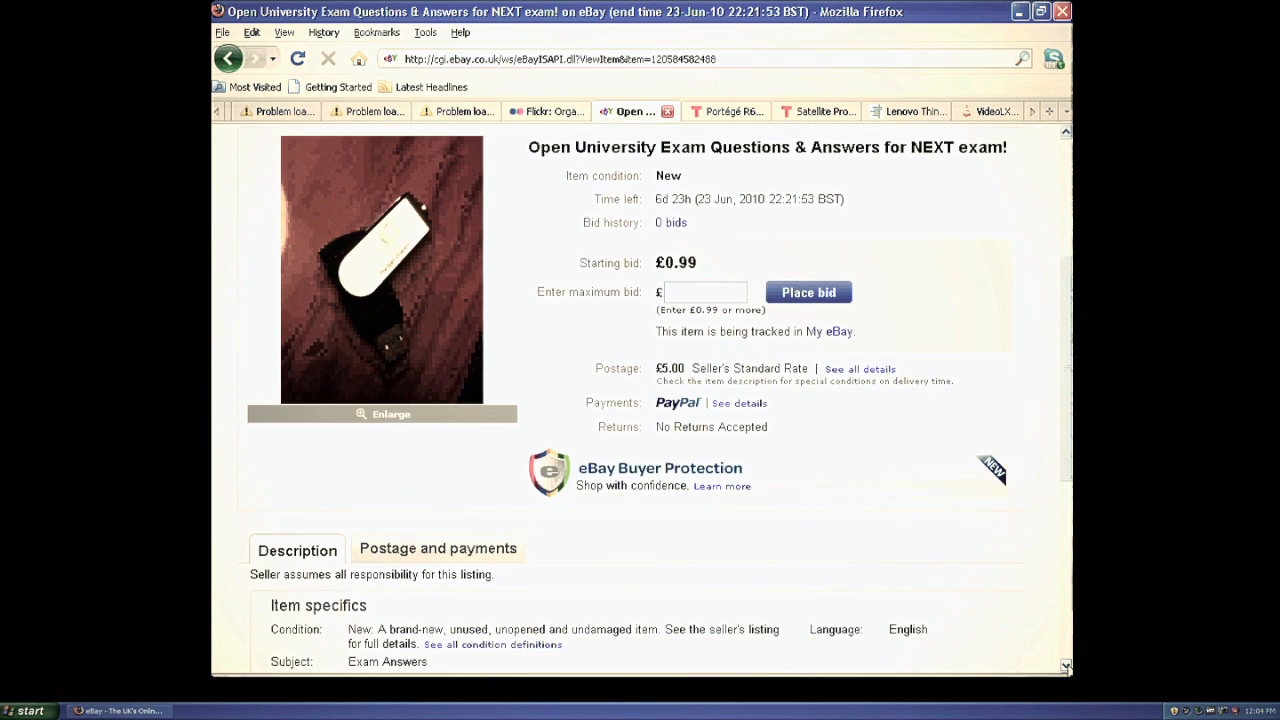
scroll(down, 3)
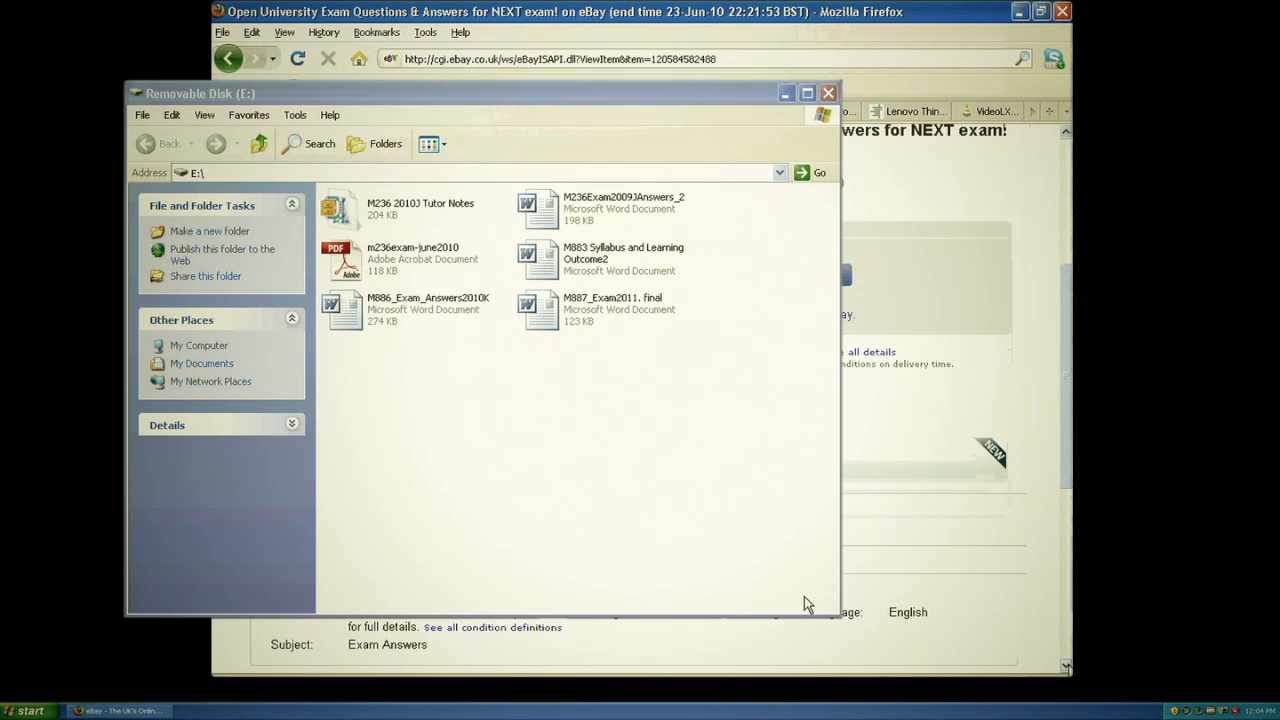
mouse_move(645, 347)
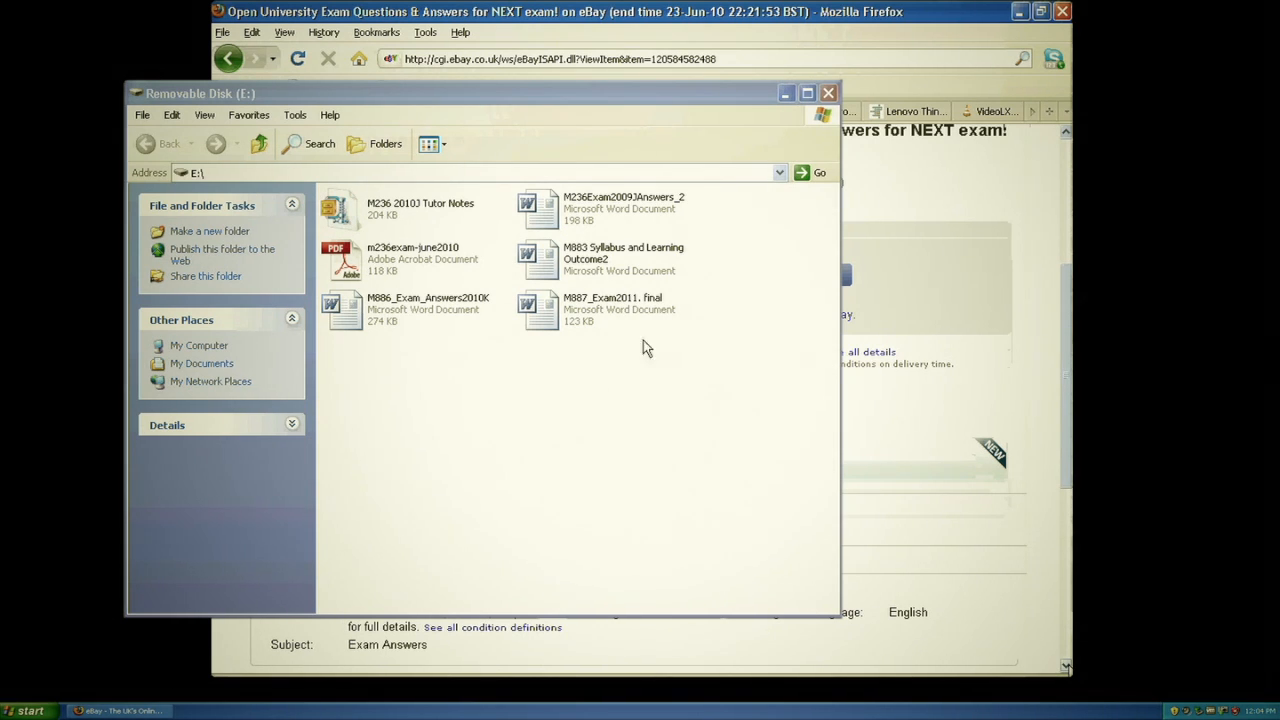
mouse_move(603, 335)
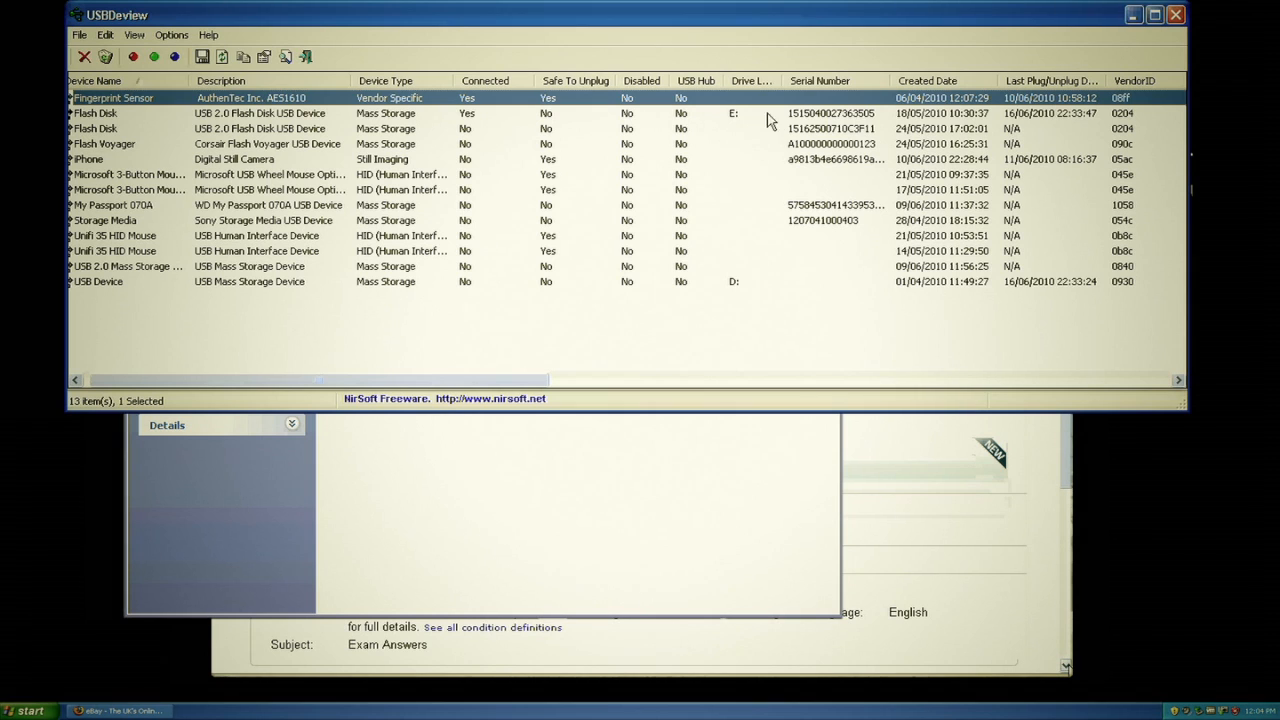
mouse_move(817, 120)
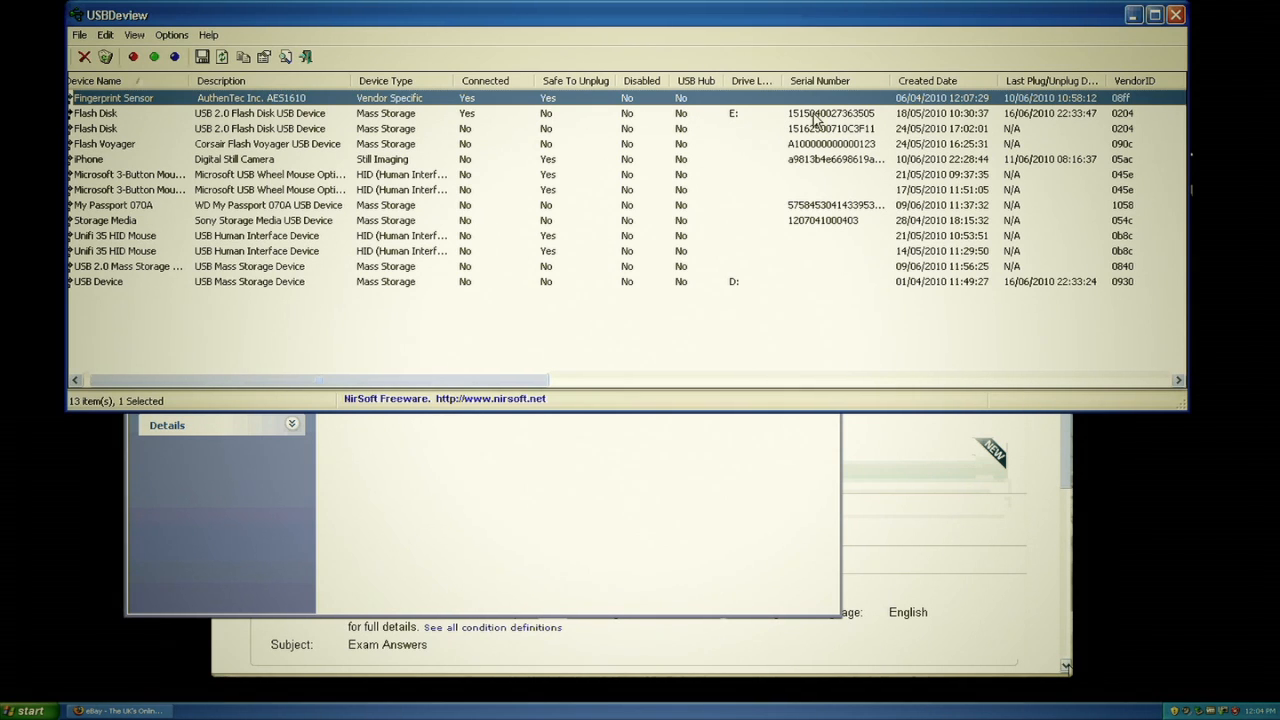